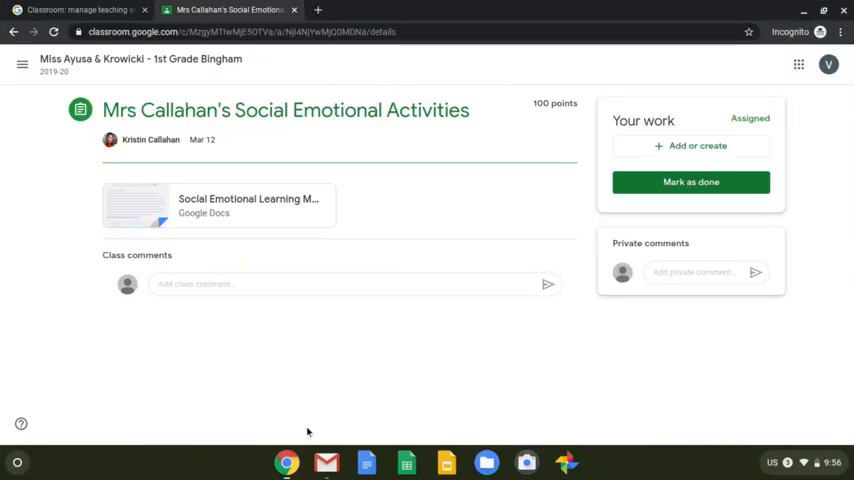
mouse_move(305, 376)
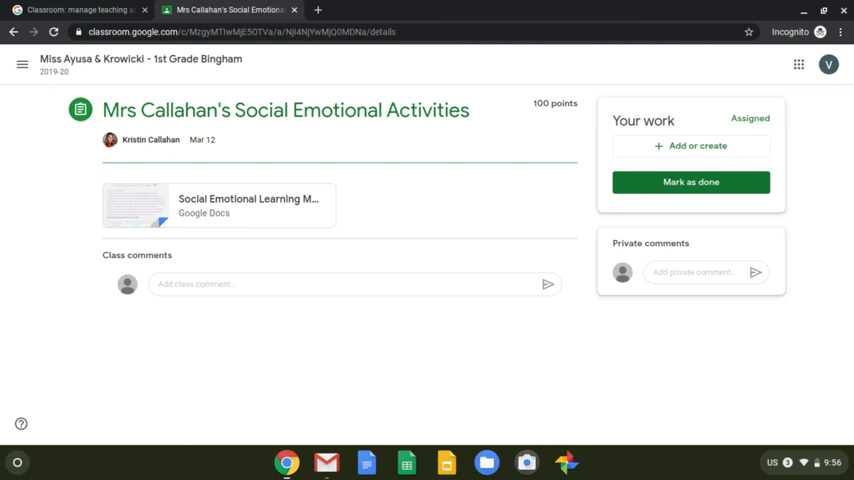
mouse_move(666, 146)
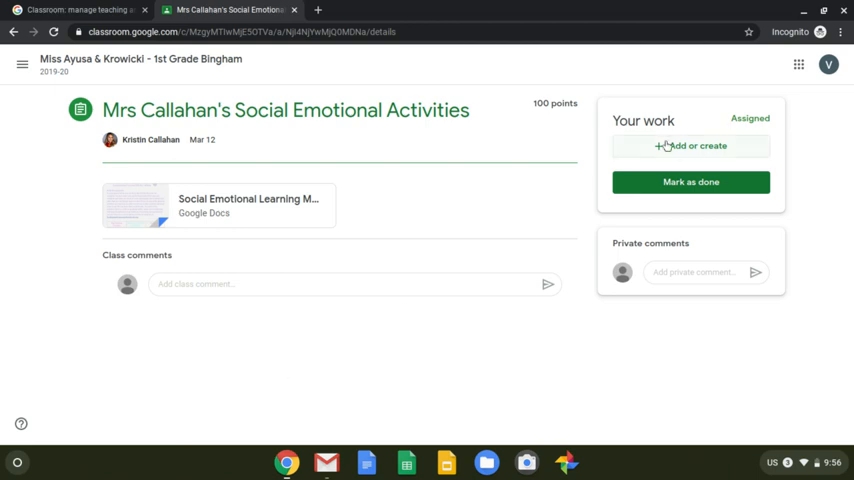
Select the Volz Student - Blank document from recent files in the Google Drive picker
left_click(697, 145)
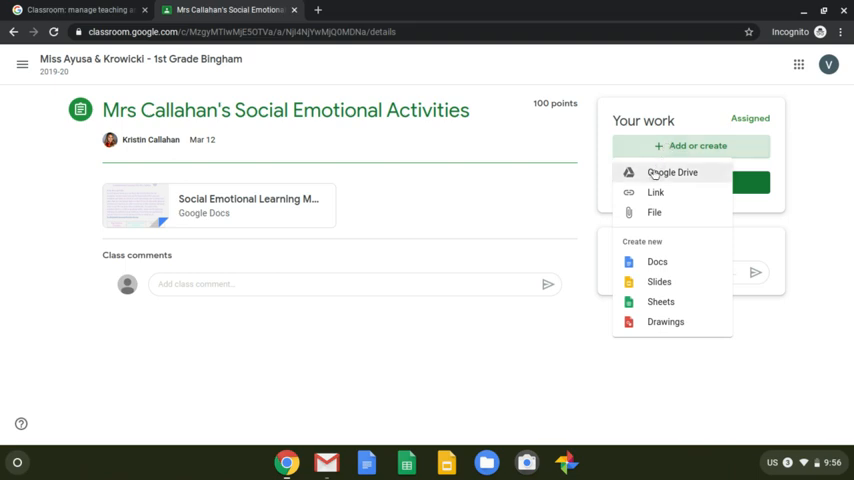
left_click(671, 172)
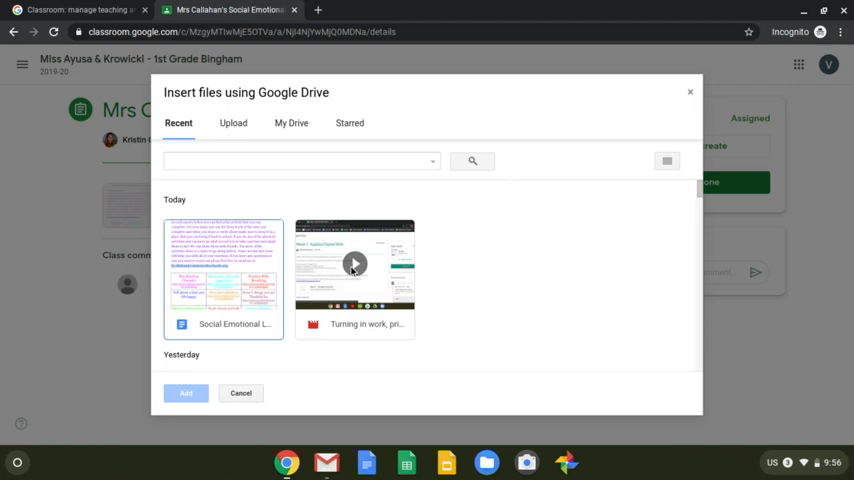
scroll("down", 3)
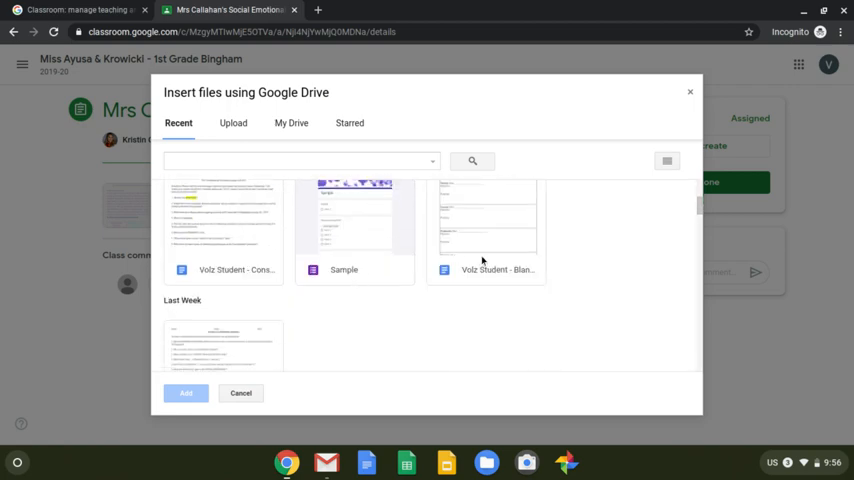
left_click(486, 230)
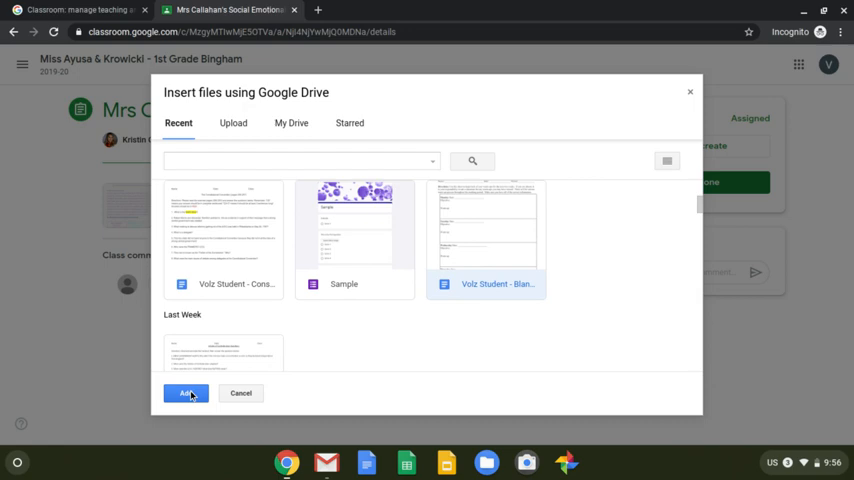
Attach the Volz Student - Blank Google Doc under Your work
left_click(185, 393)
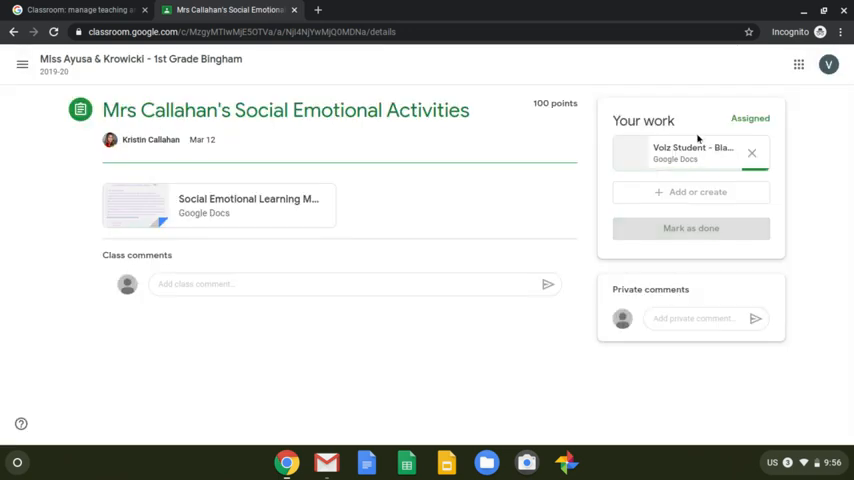
mouse_move(670, 228)
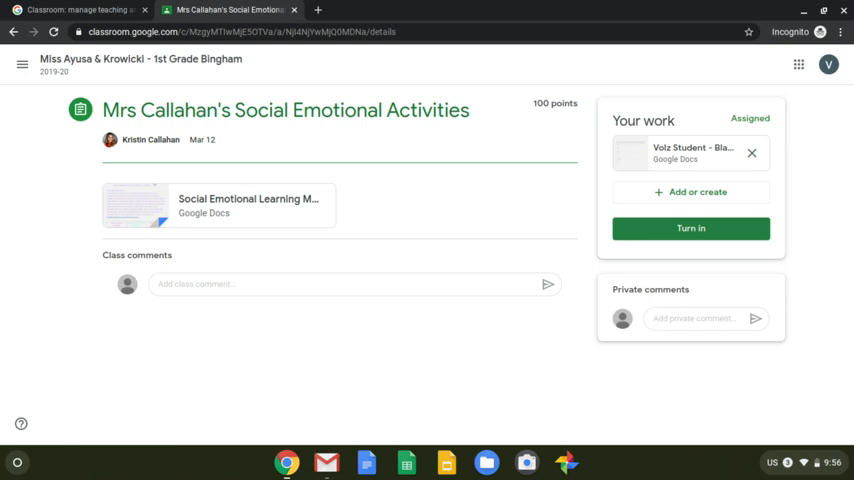
mouse_move(659, 192)
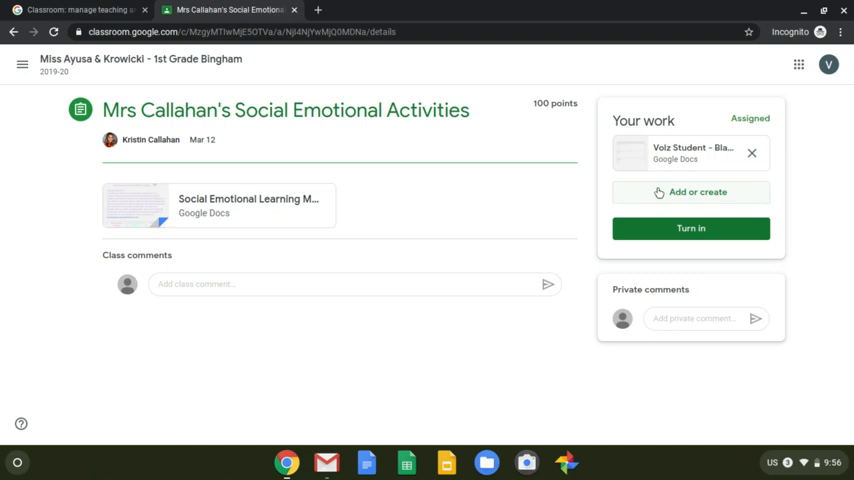